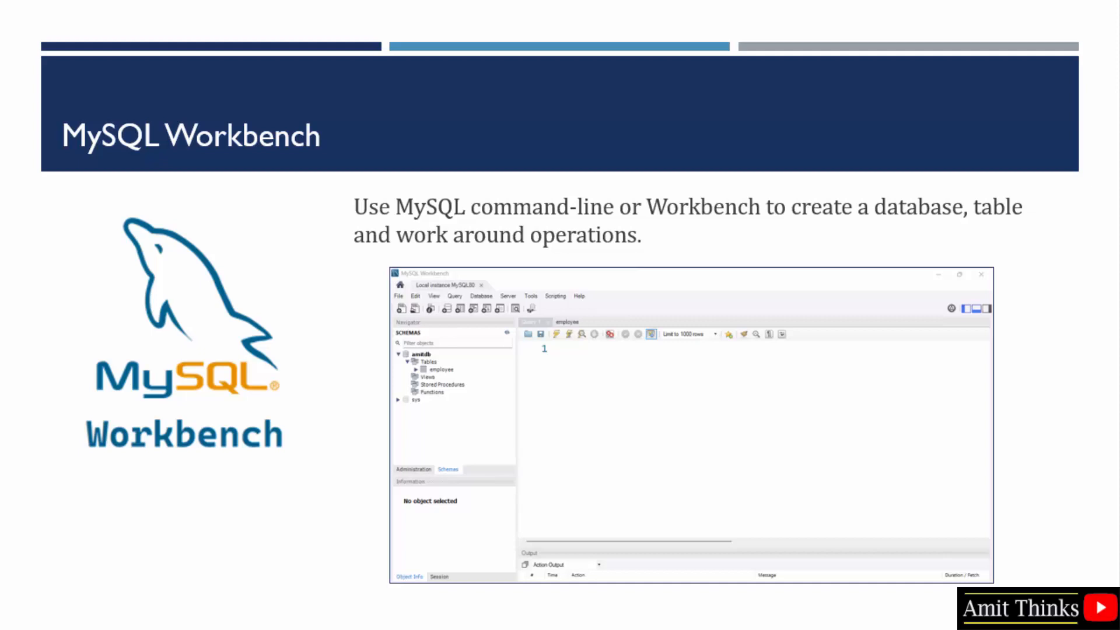
{"action": "mouse_move", "coordinate": [934, 586]}
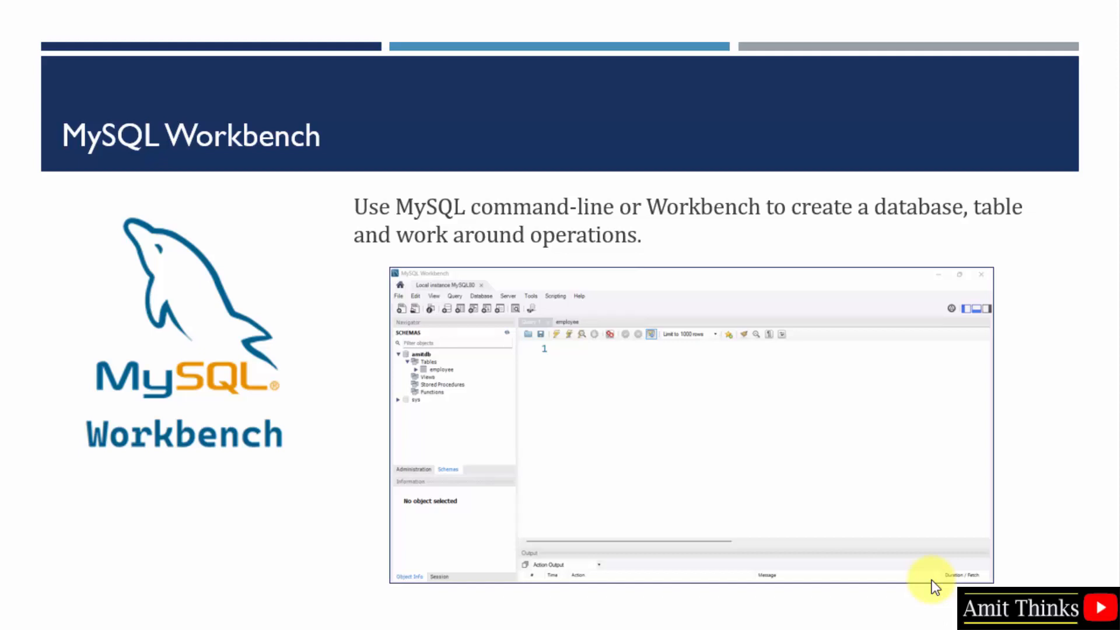
{"action": "mouse_move", "coordinate": [515, 575]}
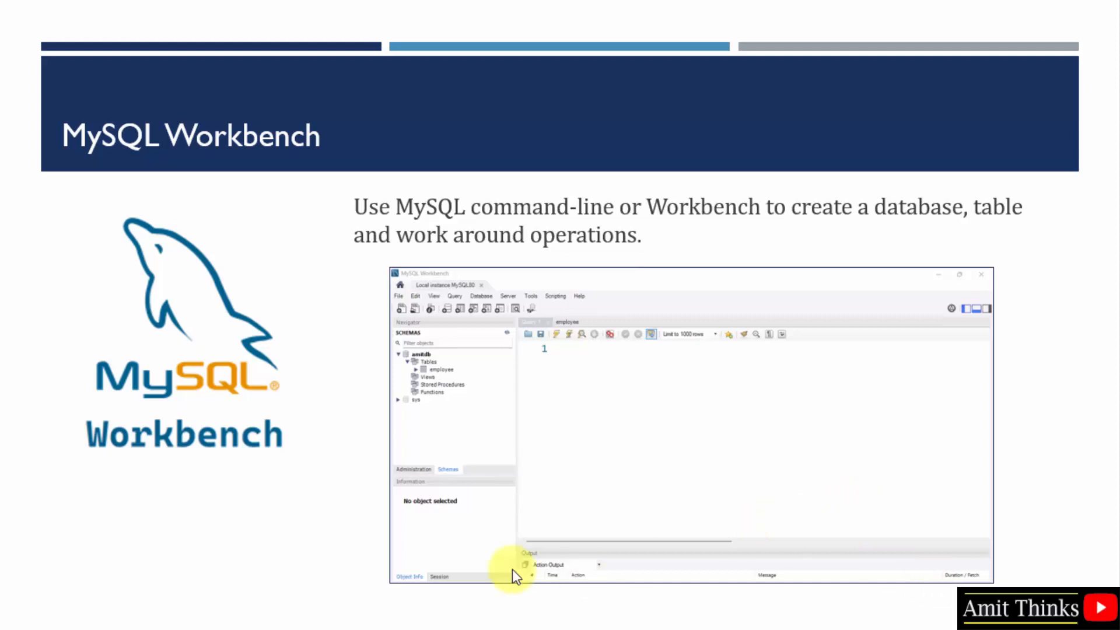
{"action": "mouse_move", "coordinate": [563, 404]}
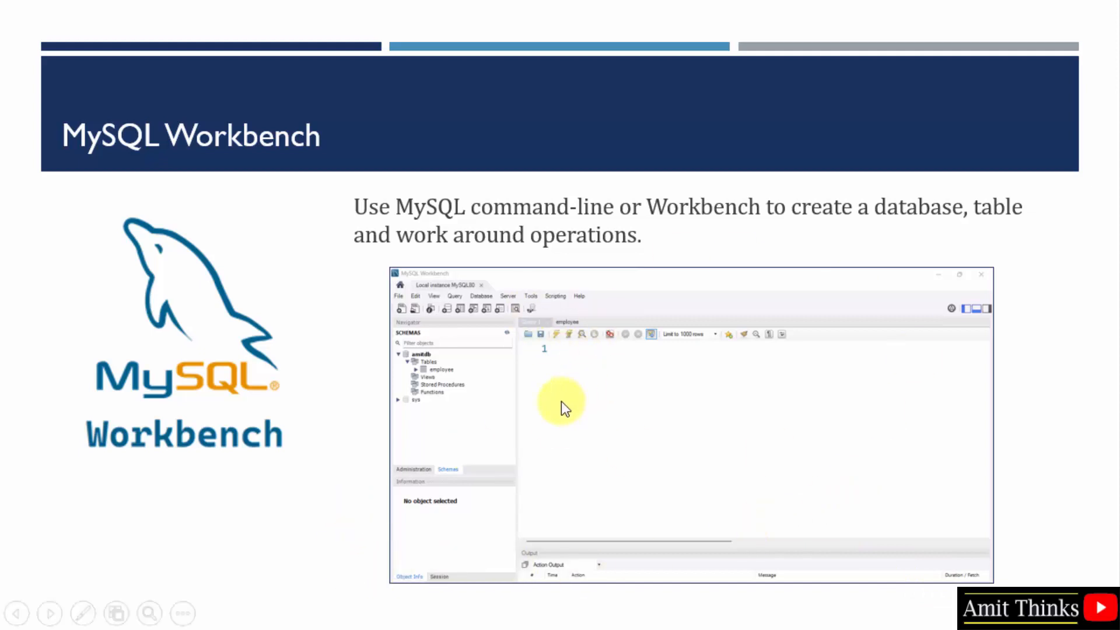
{"action": "mouse_move", "coordinate": [500, 364]}
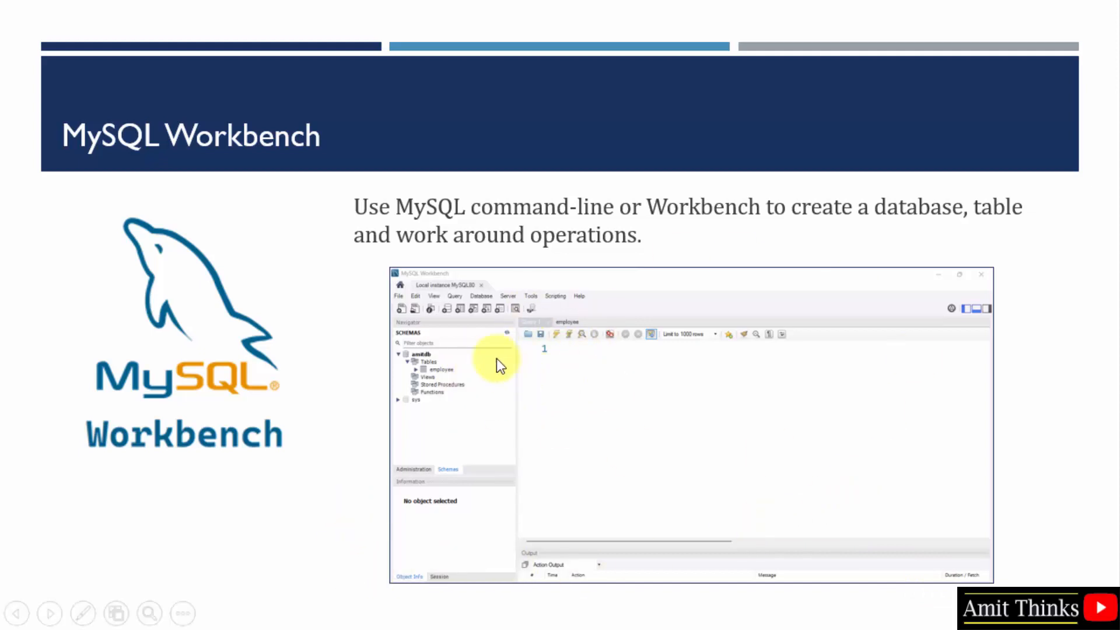
{"action": "mouse_move", "coordinate": [478, 392]}
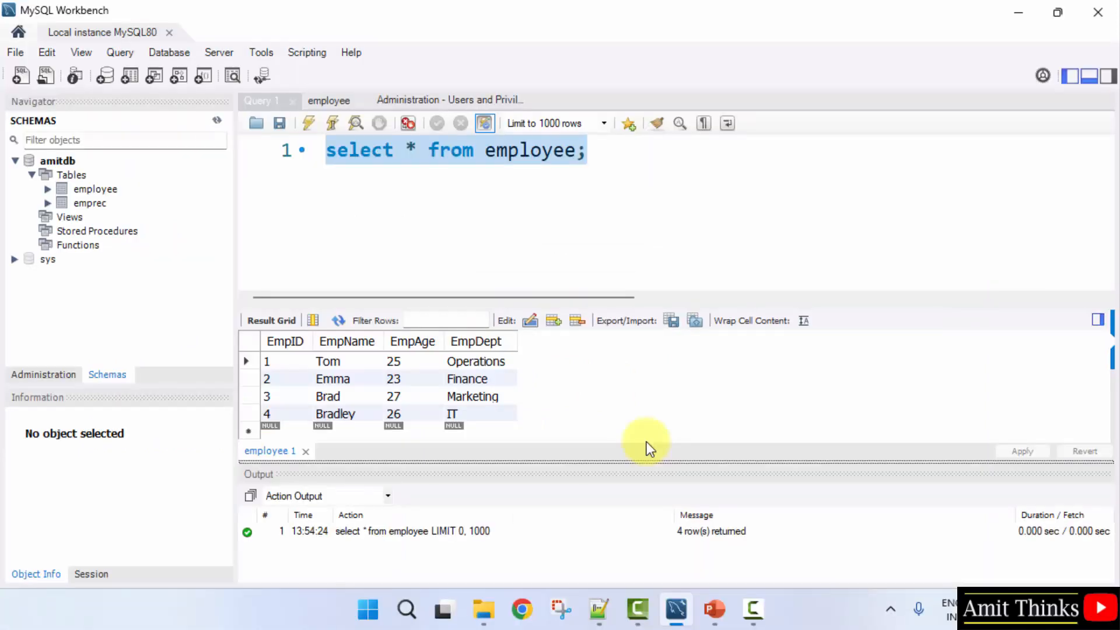
{"action": "mouse_move", "coordinate": [184, 176]}
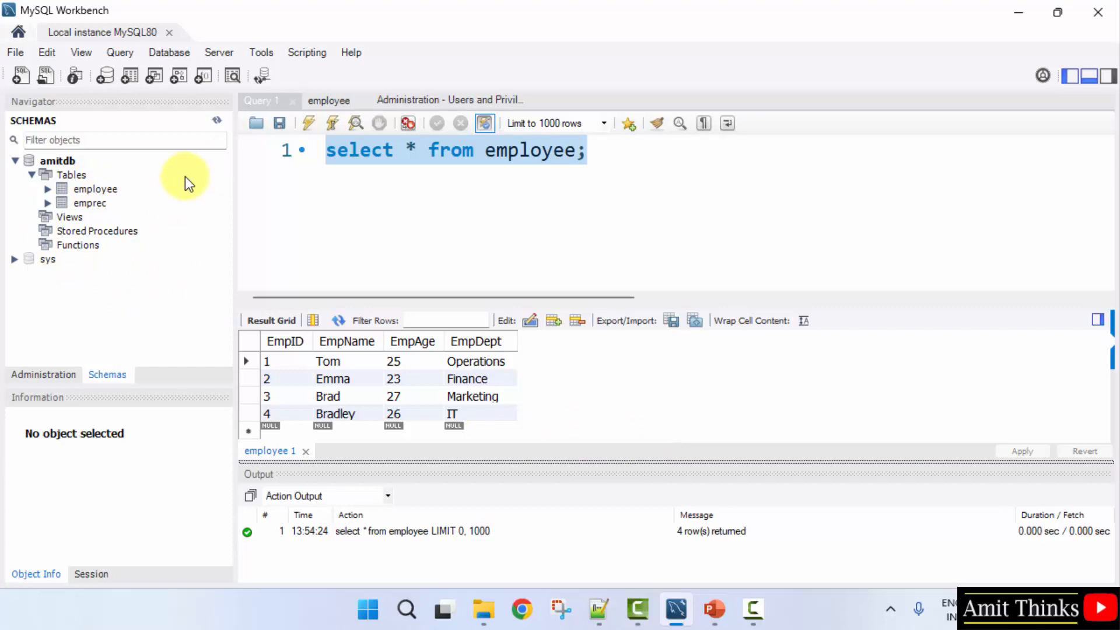
{"action": "right_click", "coordinate": [72, 175]}
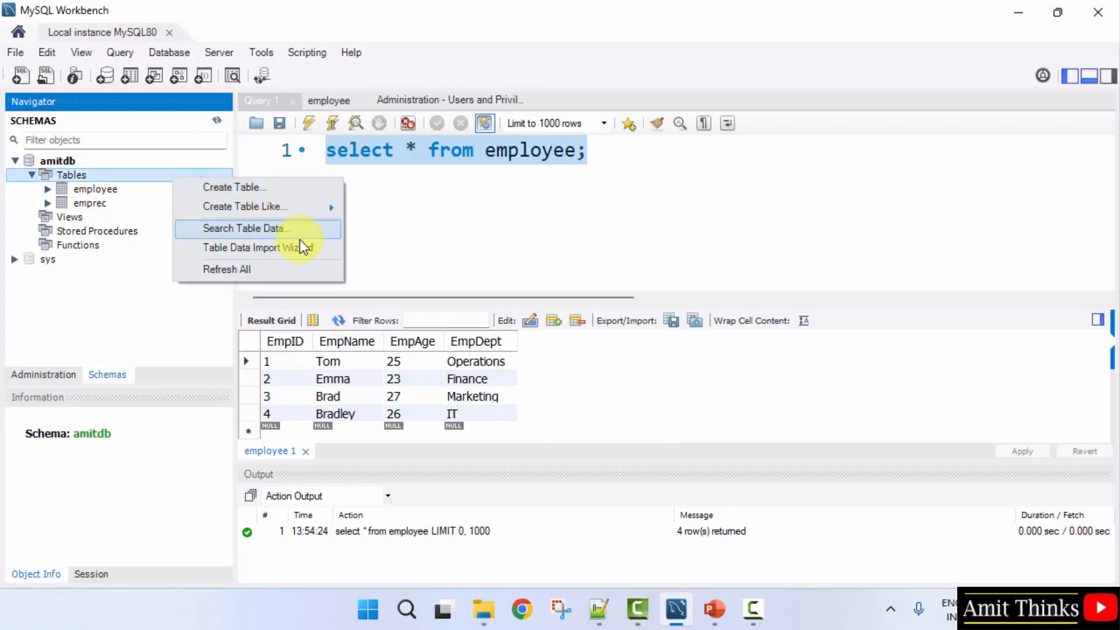
{"action": "mouse_move", "coordinate": [286, 247]}
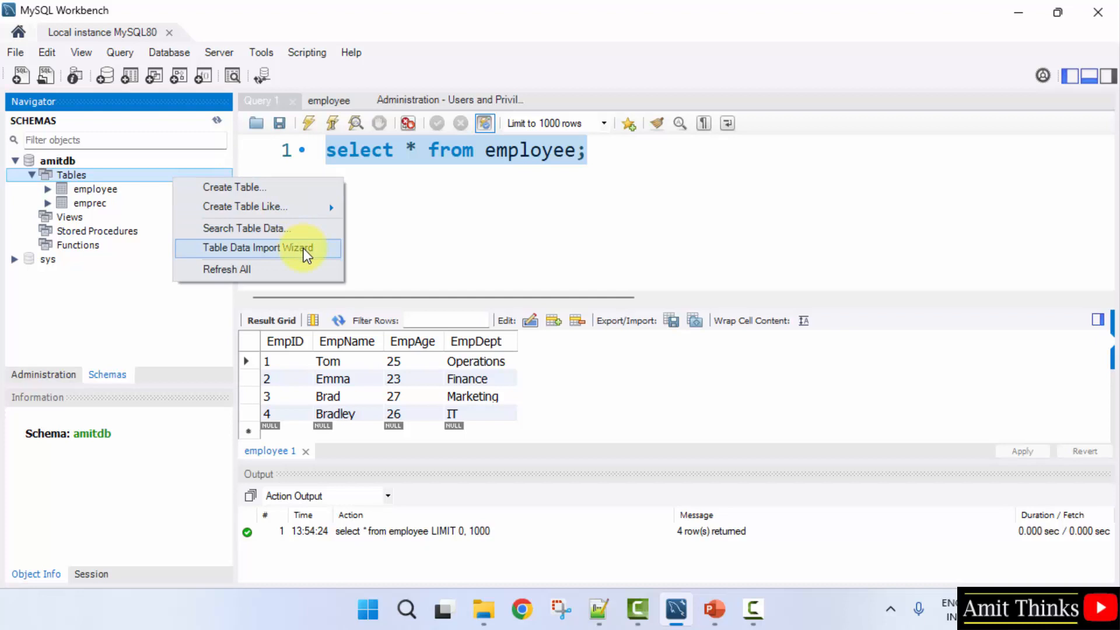
{"action": "mouse_move", "coordinate": [188, 319]}
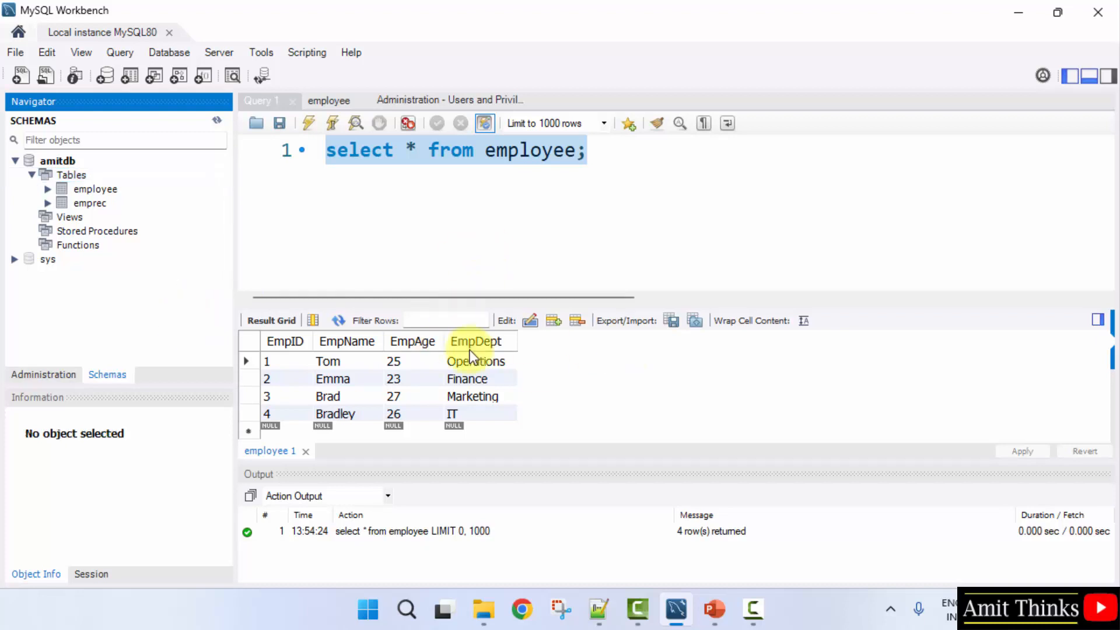
{"action": "mouse_move", "coordinate": [602, 327]}
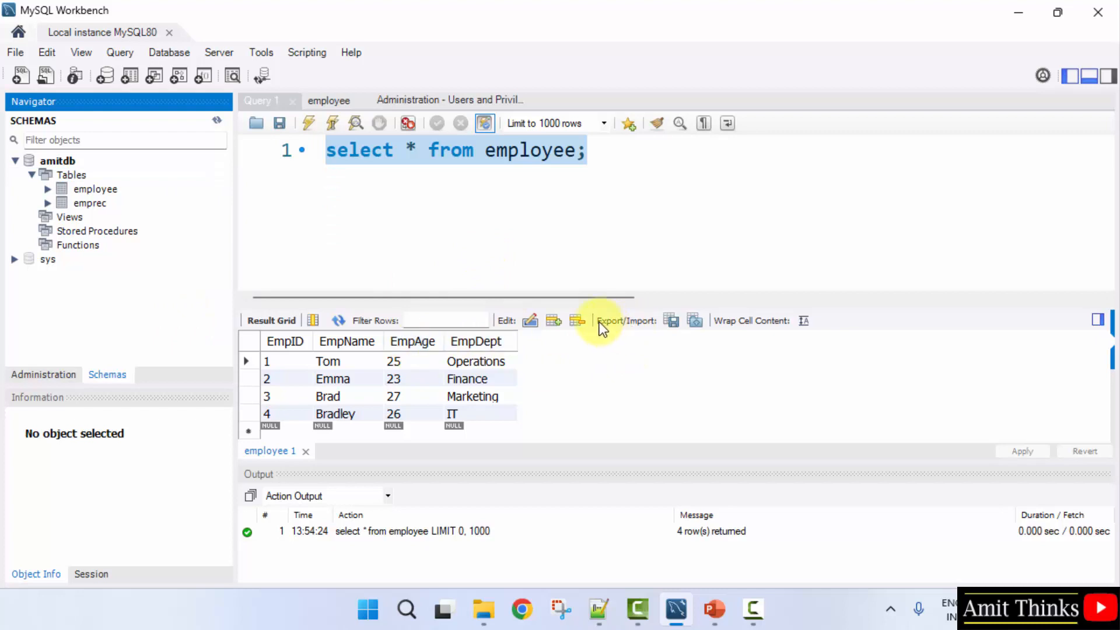
{"action": "mouse_move", "coordinate": [300, 461]}
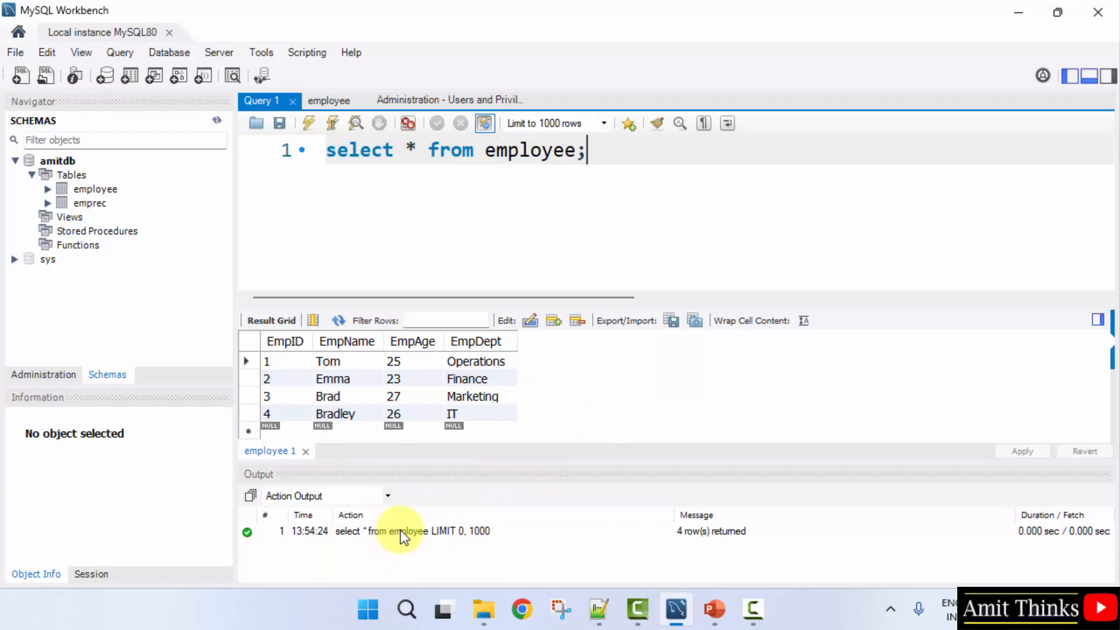
{"action": "mouse_move", "coordinate": [684, 537]}
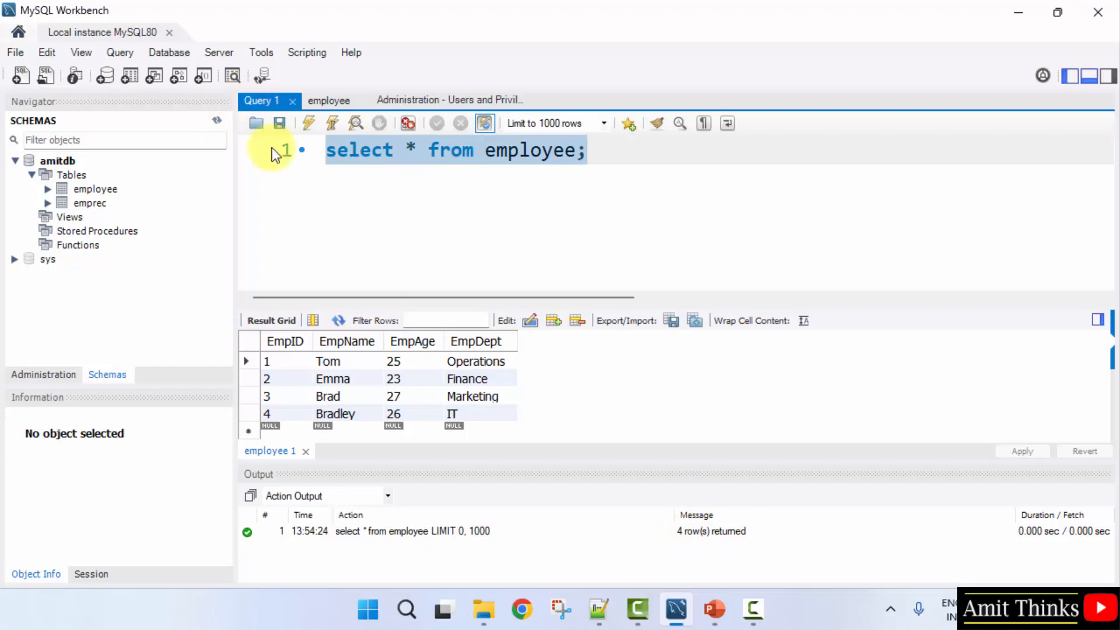
{"action": "mouse_move", "coordinate": [168, 52]}
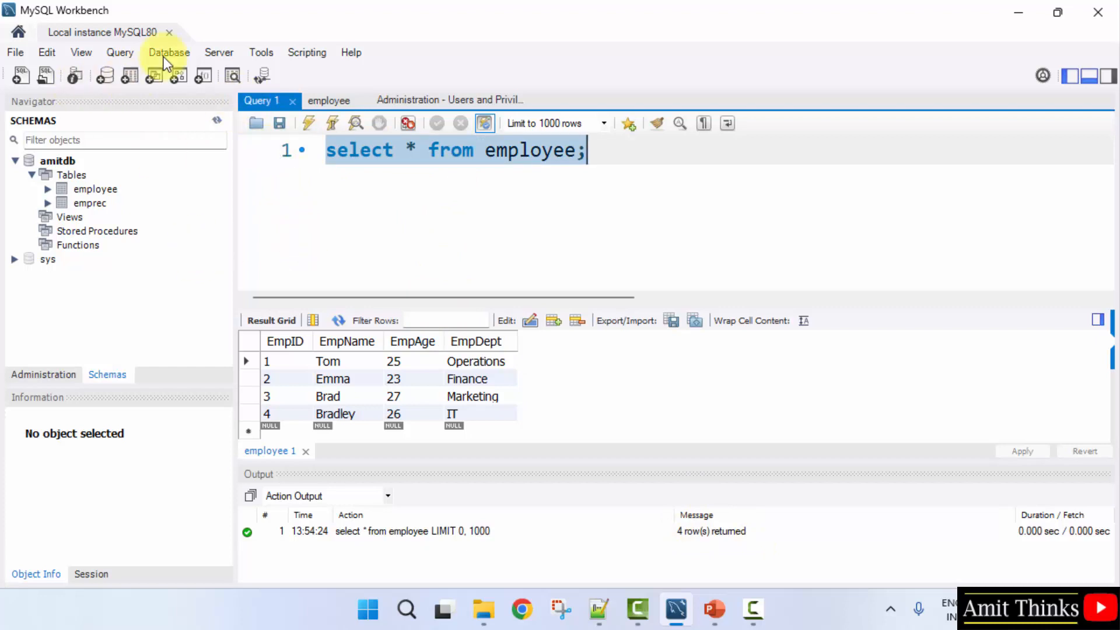
{"action": "mouse_move", "coordinate": [107, 77]}
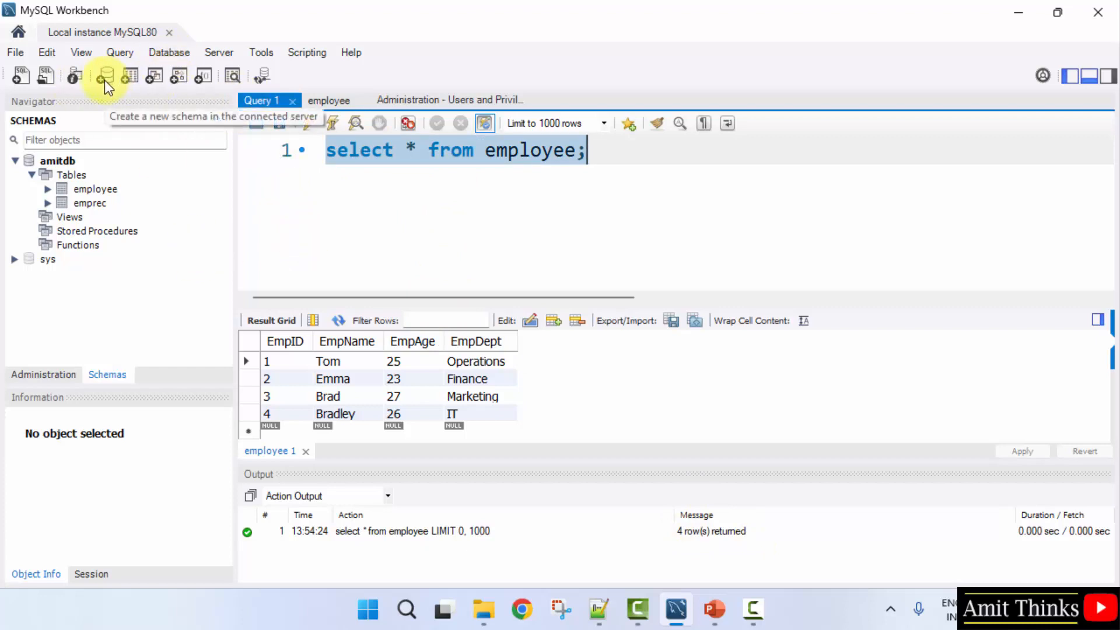
{"action": "mouse_move", "coordinate": [952, 104]}
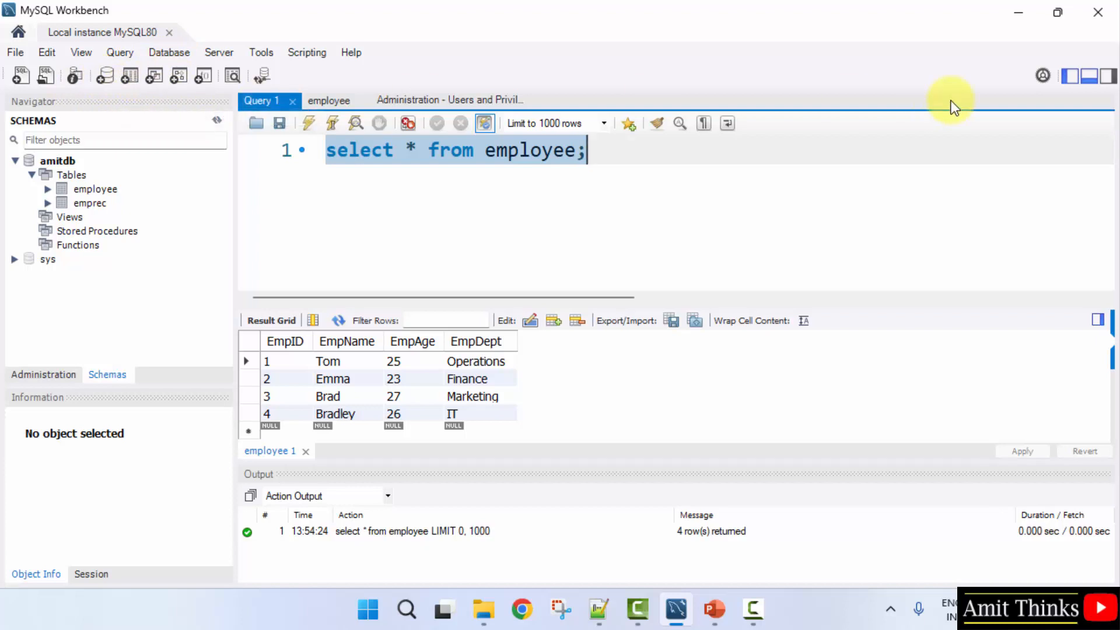
{"action": "left_click", "coordinate": [1091, 76]}
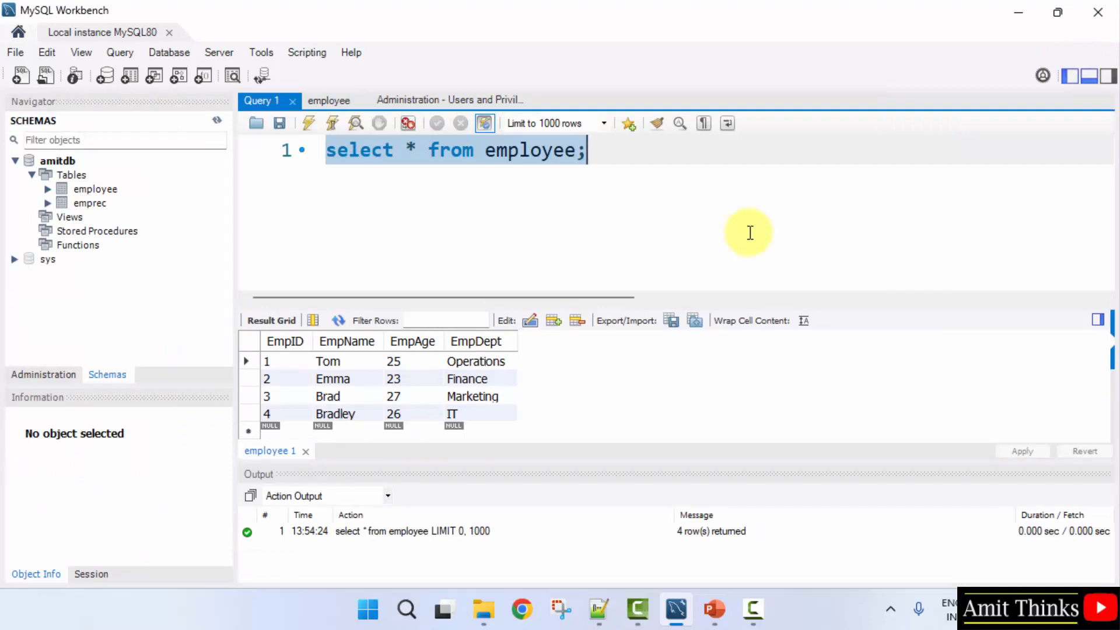
{"action": "left_click", "coordinate": [585, 150]}
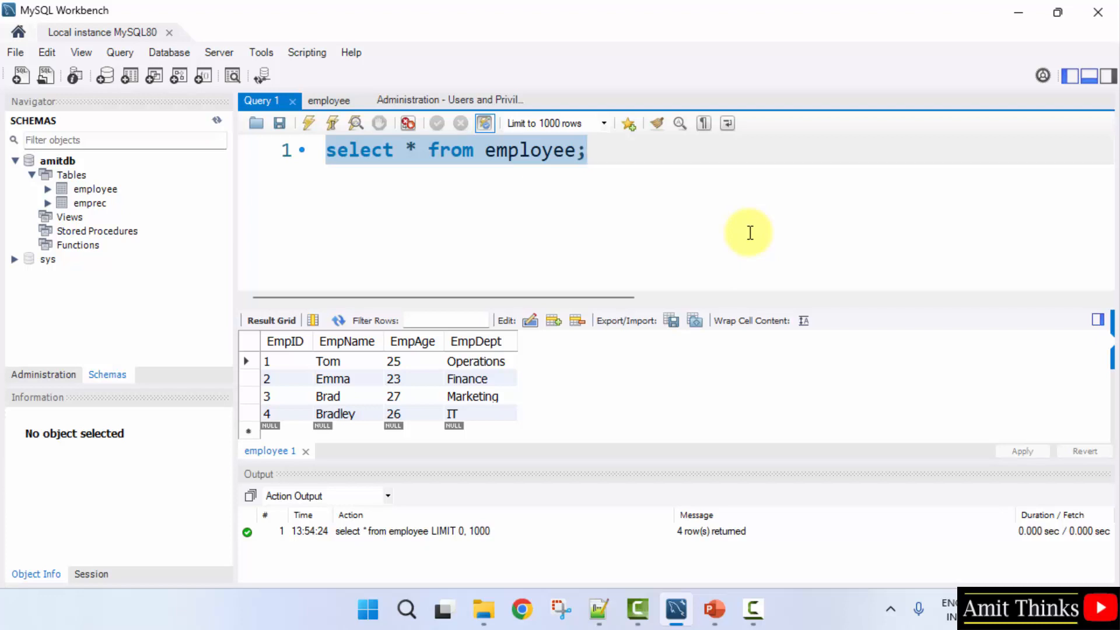